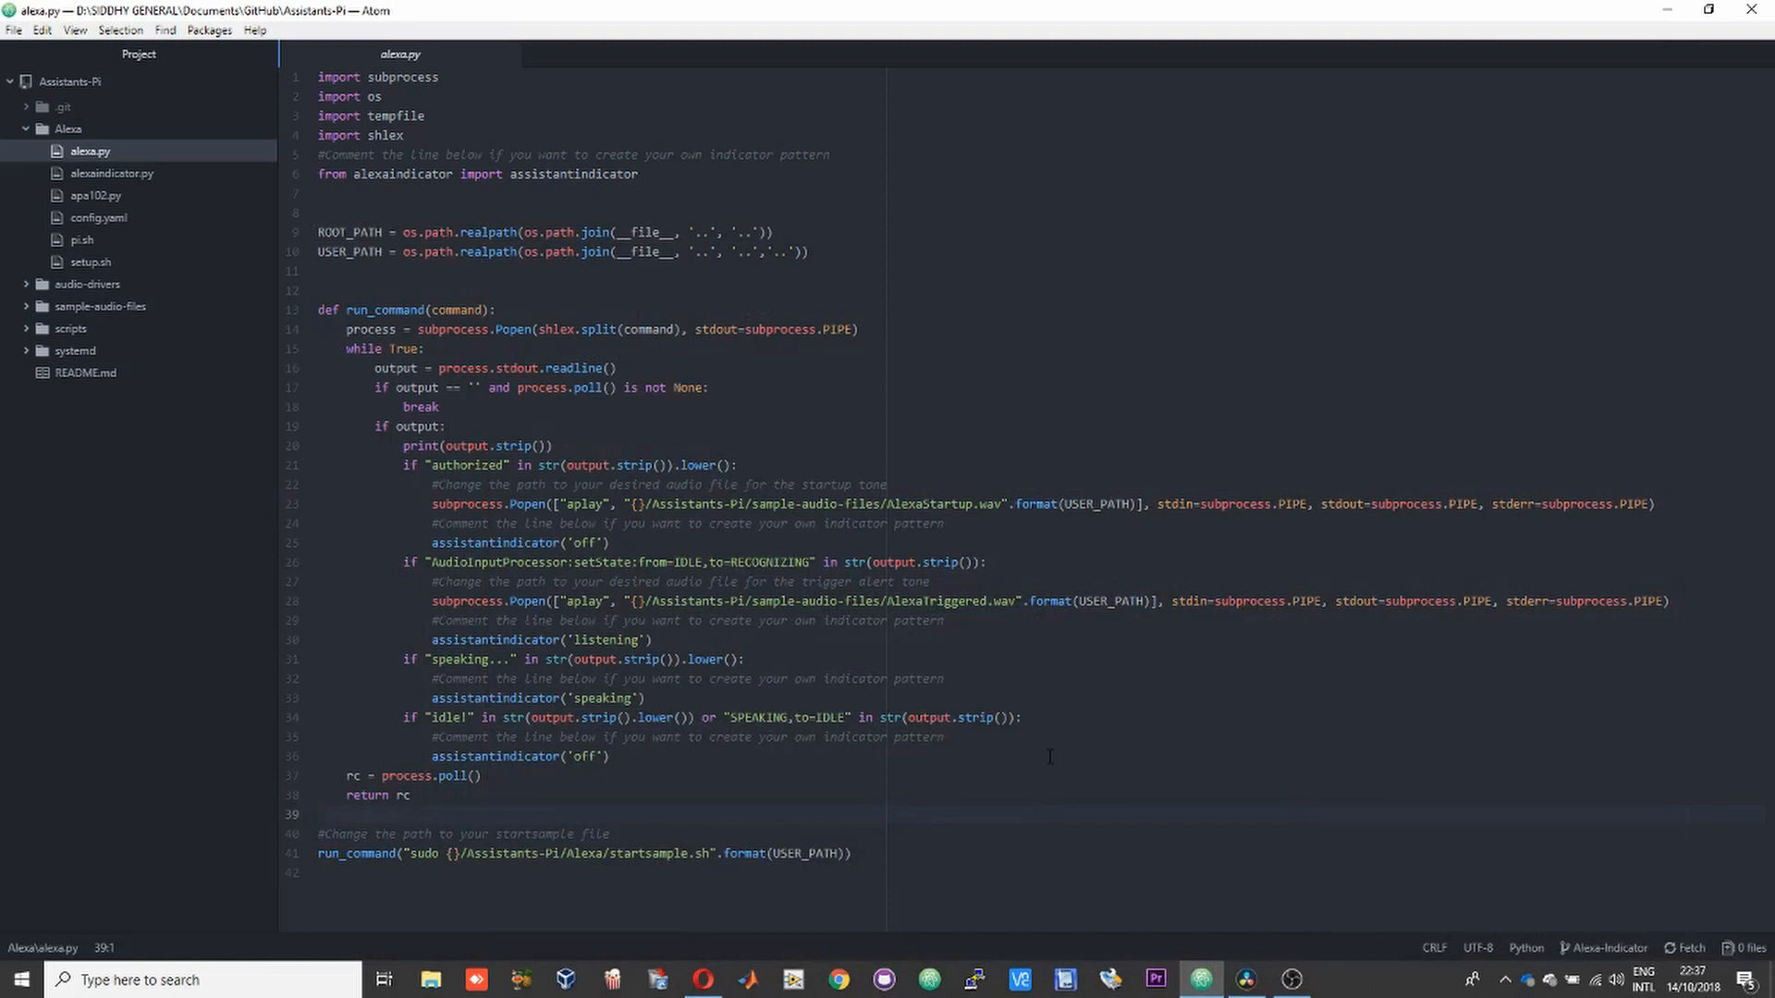
pyautogui.click(320, 813)
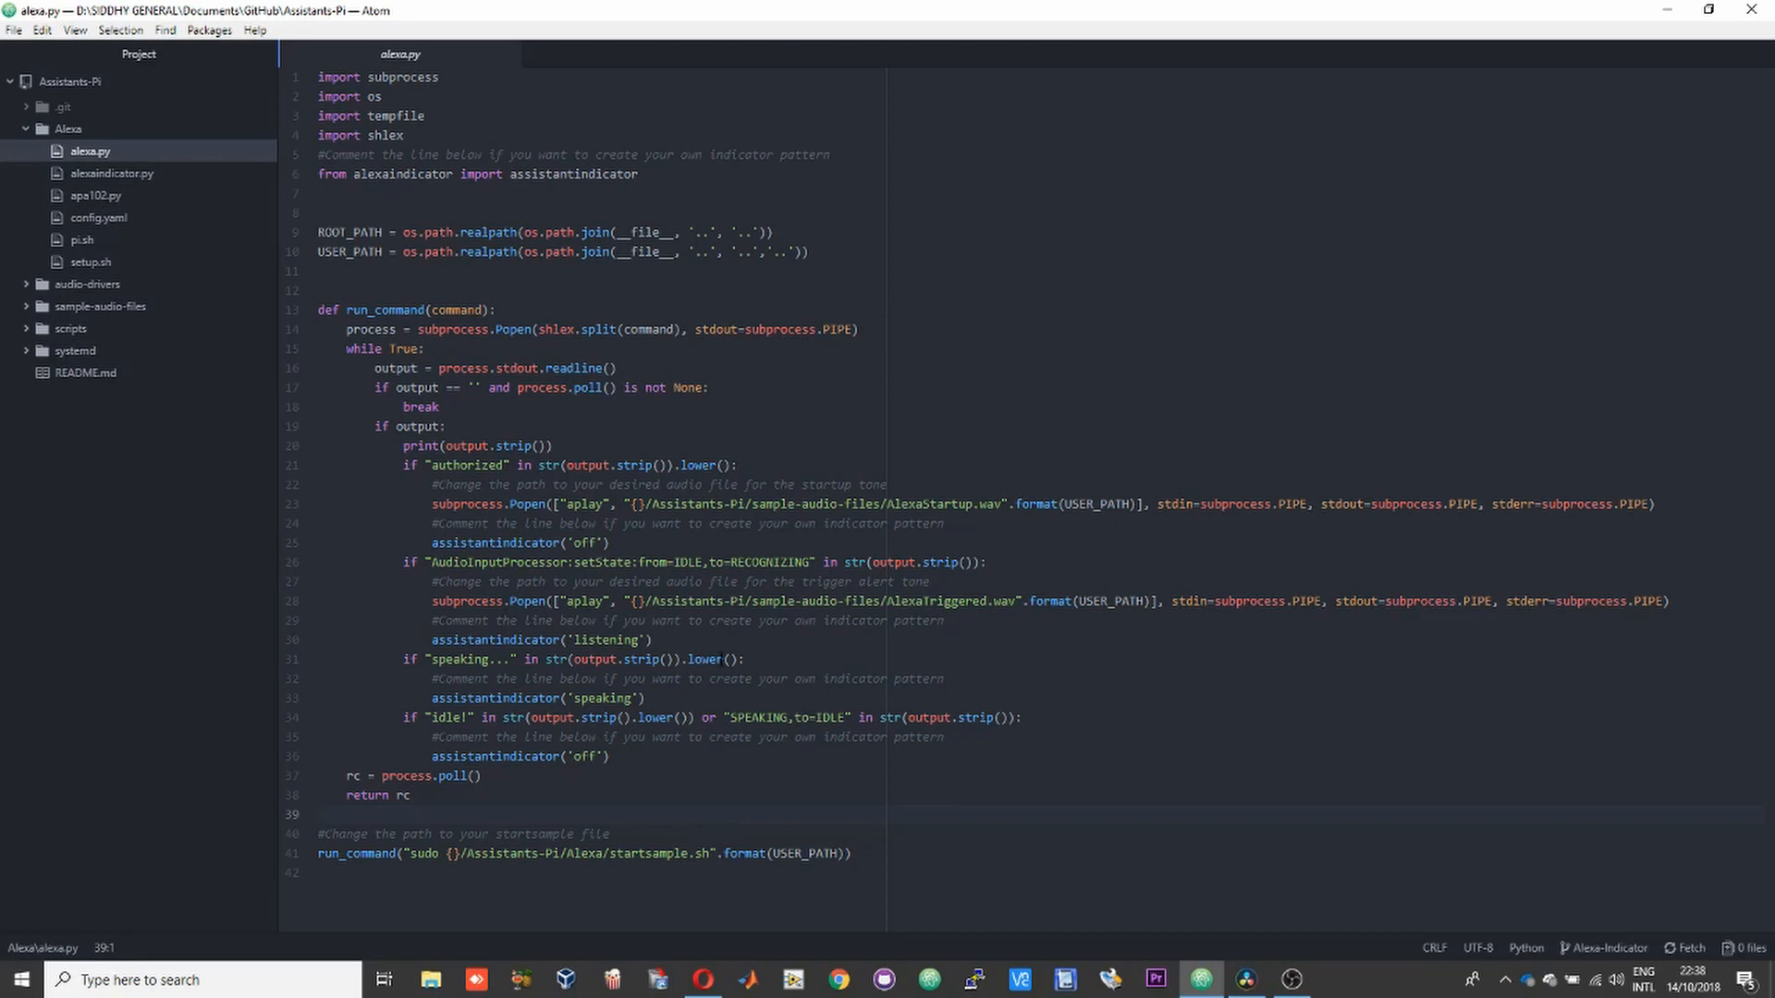
pyautogui.click(320, 816)
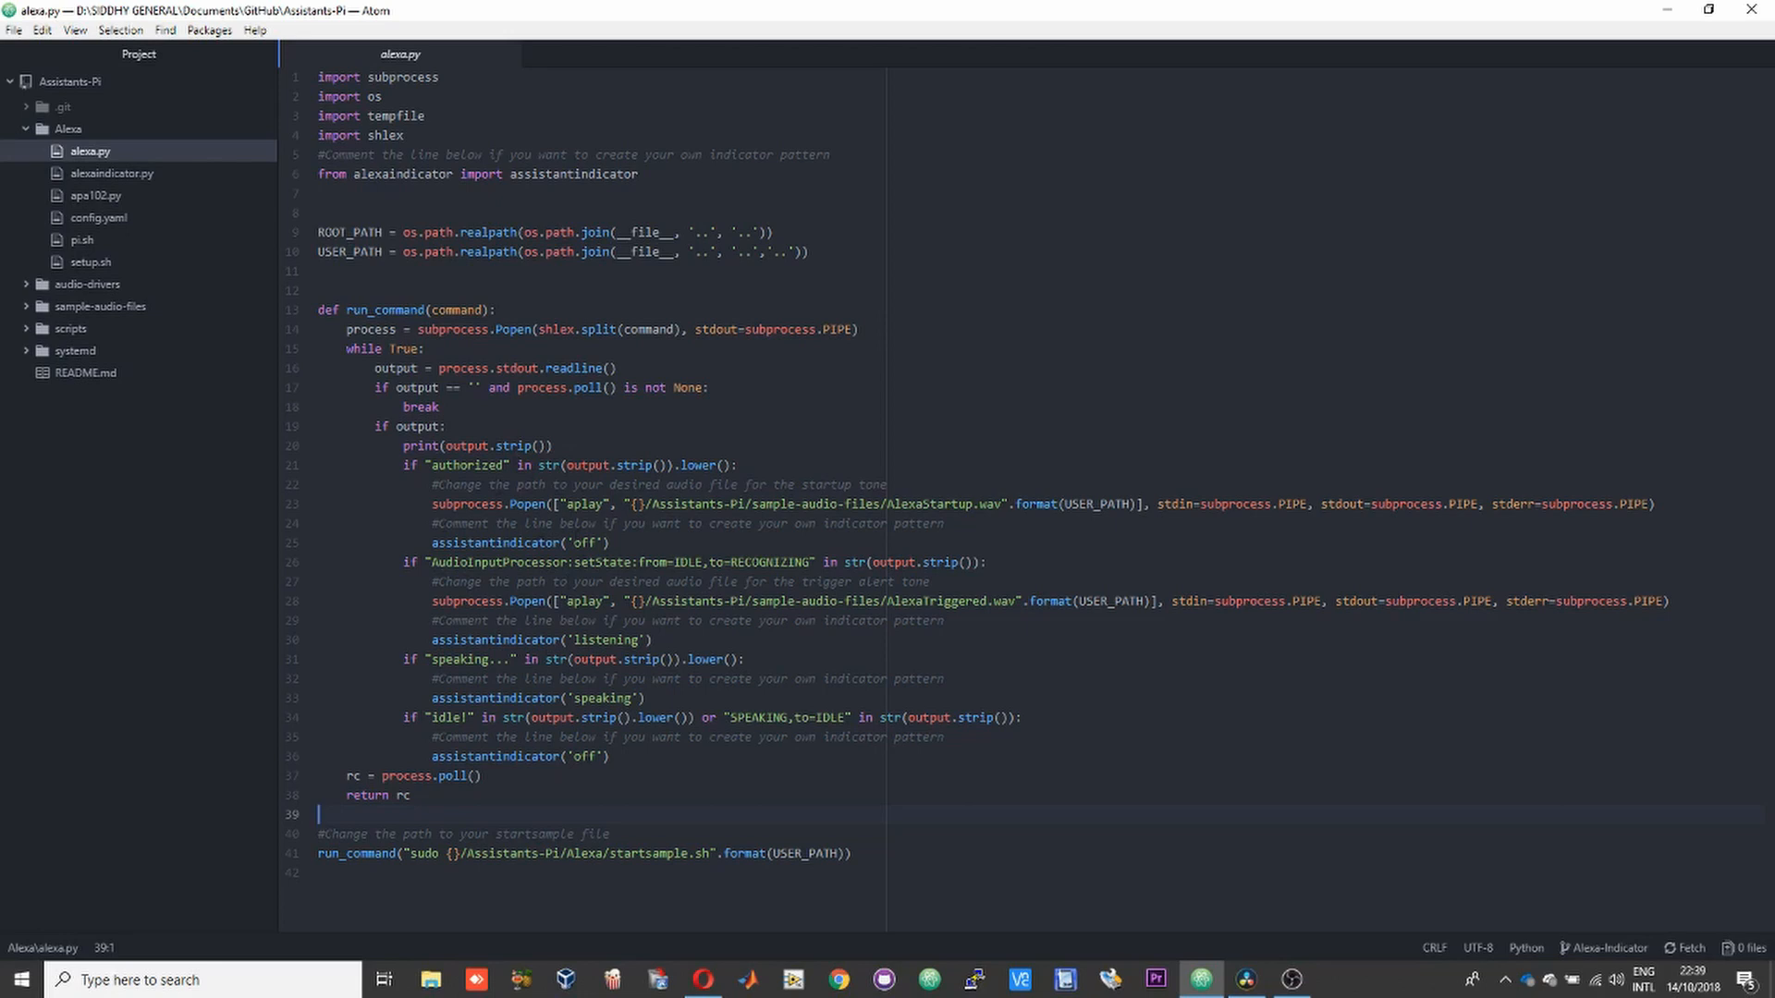
pyautogui.moveTo(808, 555)
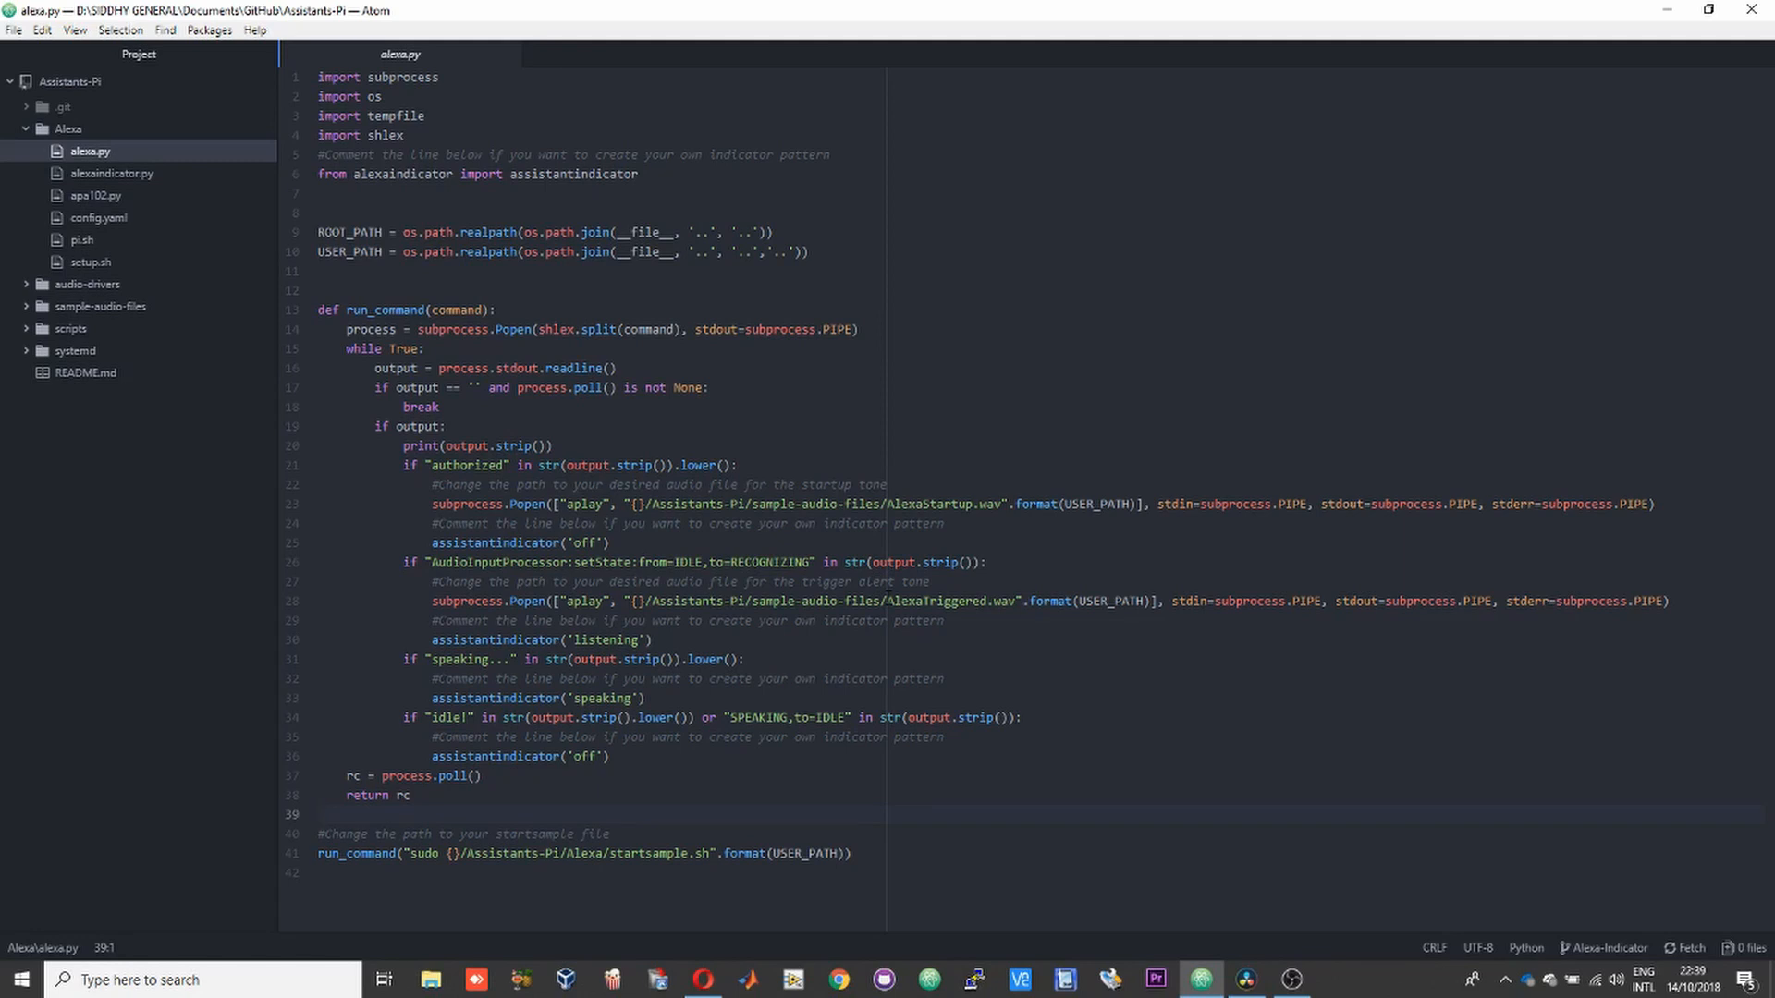
pyautogui.click(320, 813)
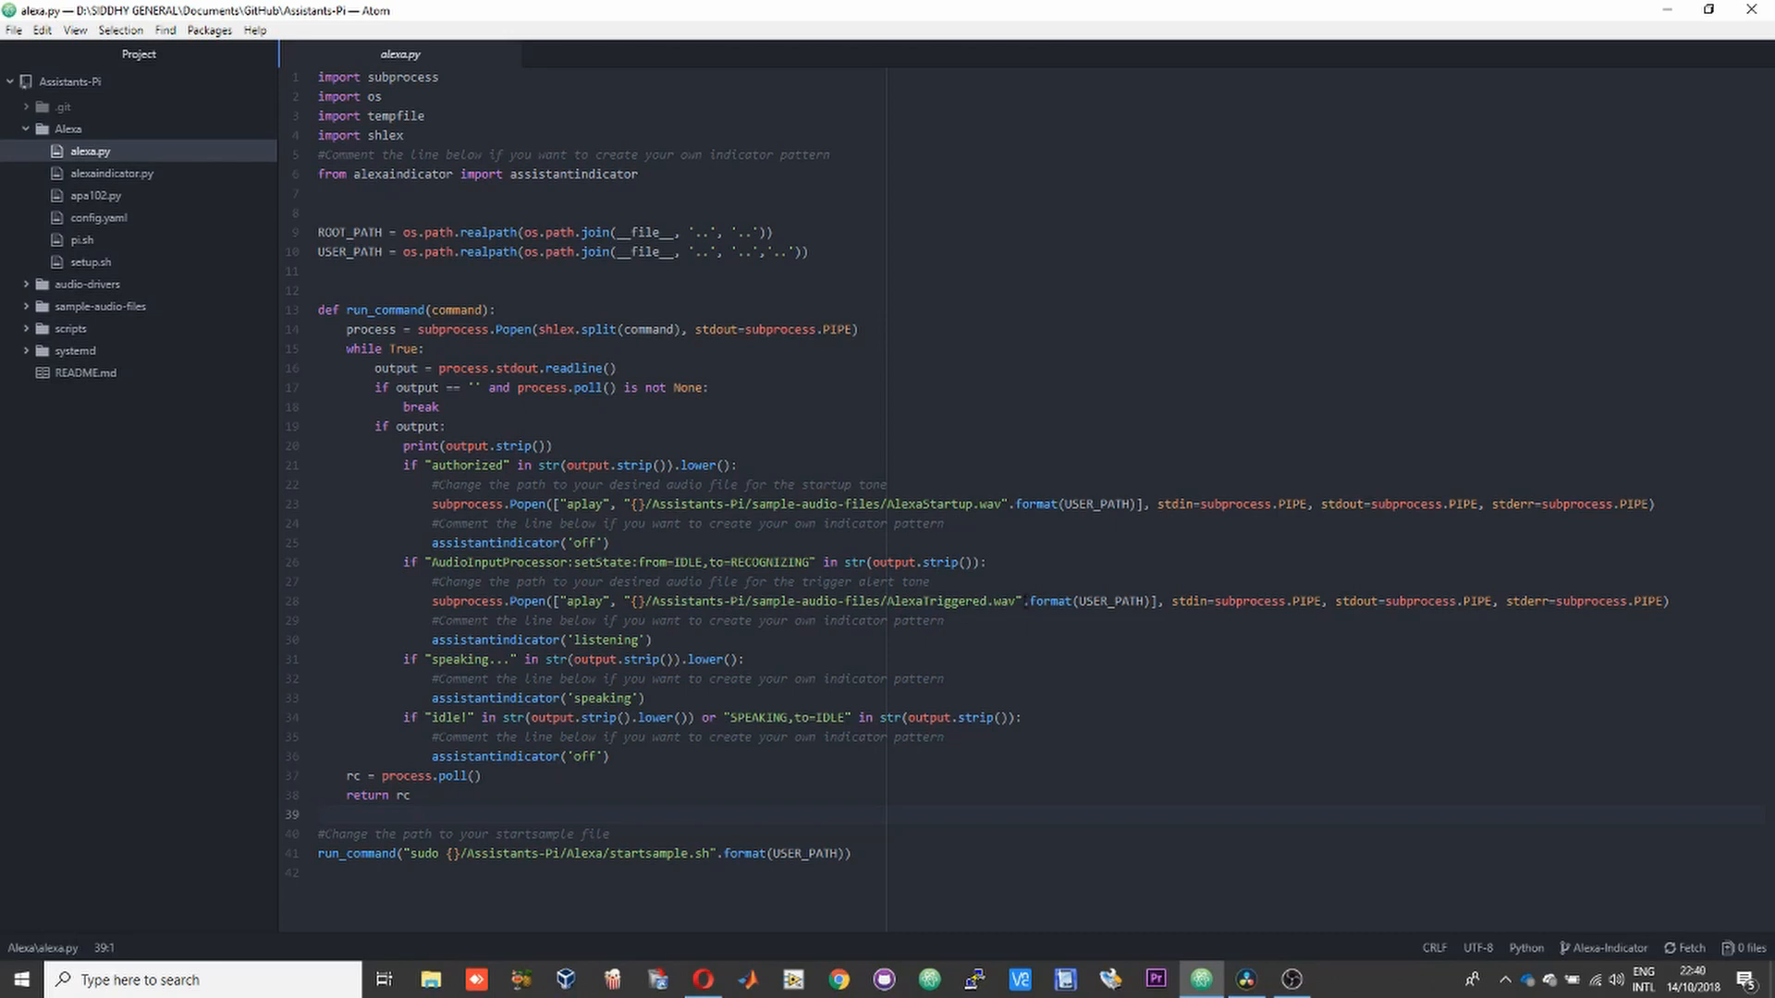
pyautogui.click(320, 815)
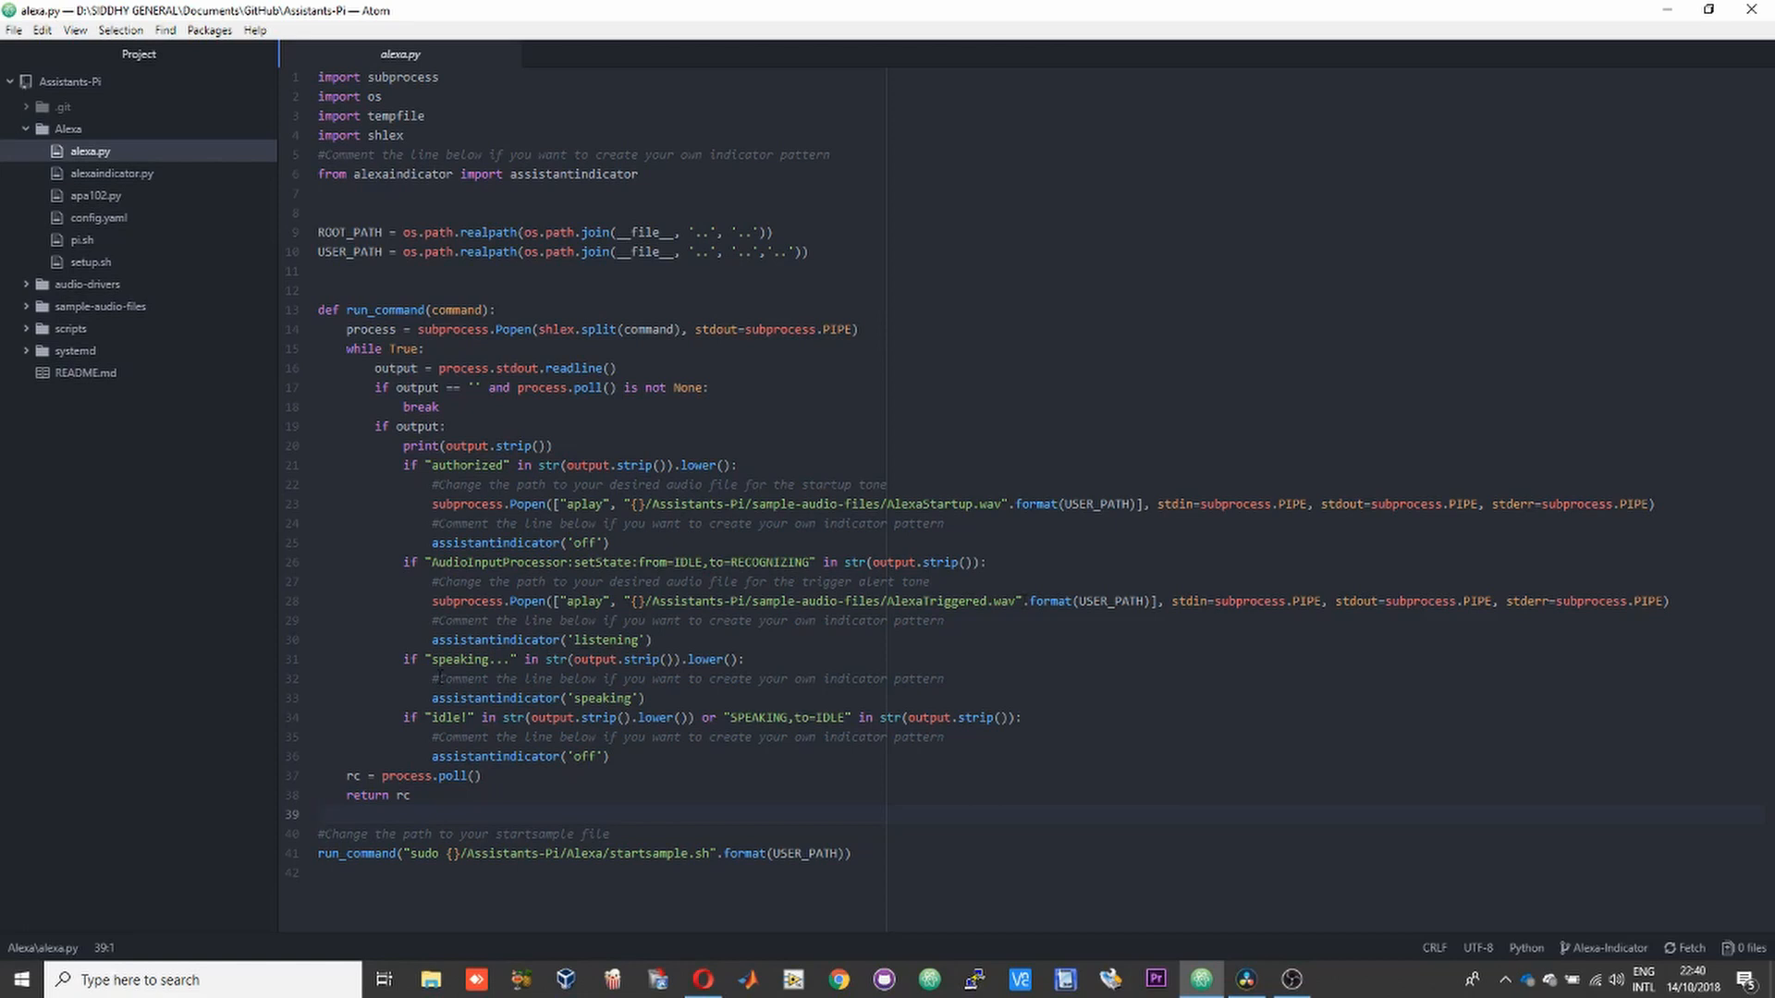
pyautogui.click(320, 816)
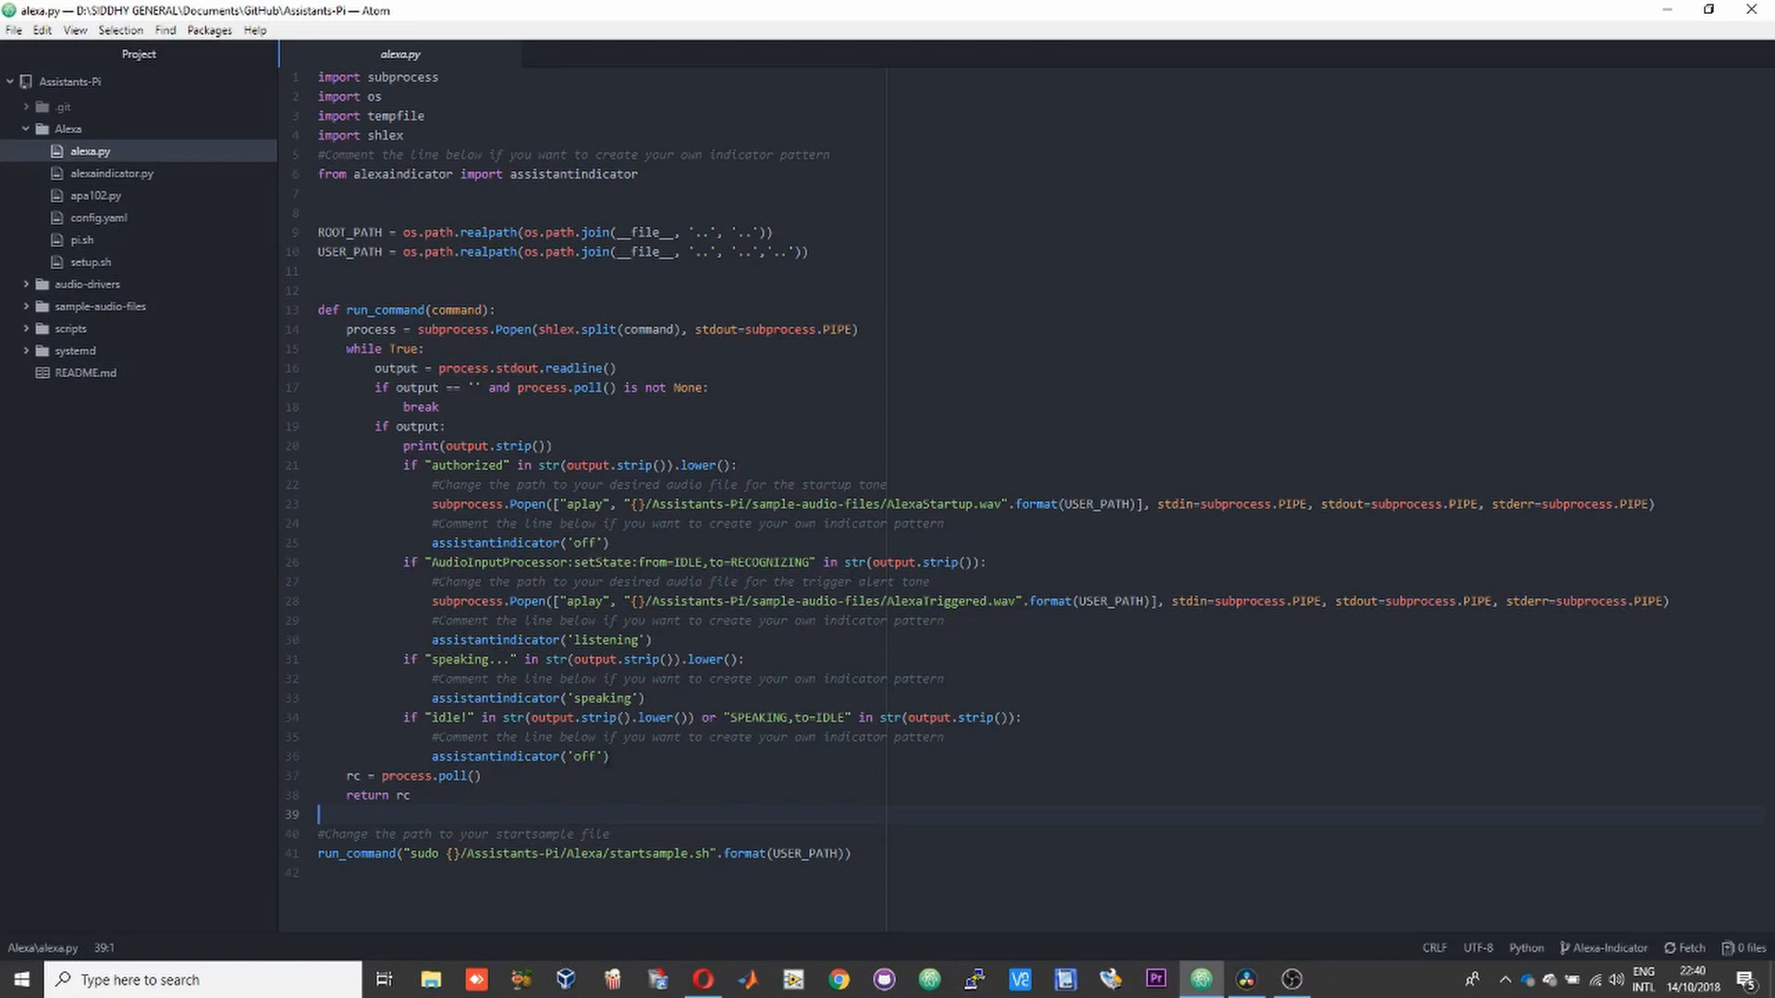